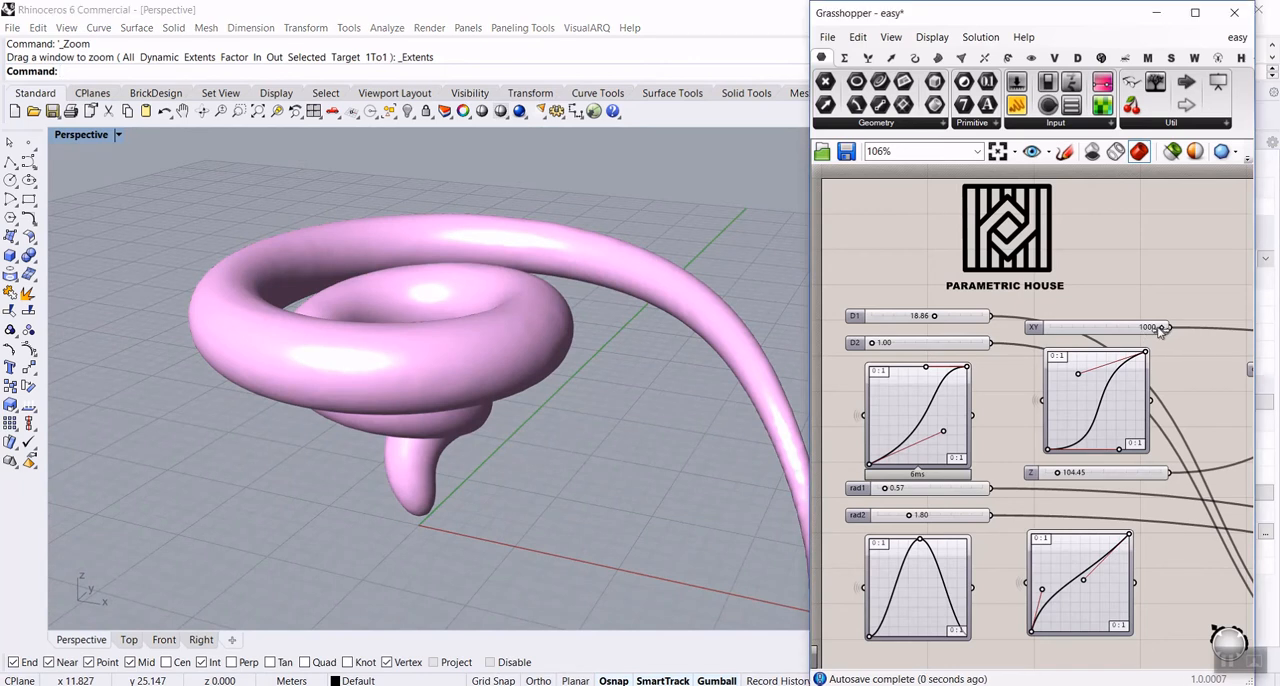
- Lower the spiral count to 622 and reshape the Graph Mapper curve to restore the curl
left_click_drag(1160, 328, 1120, 328)
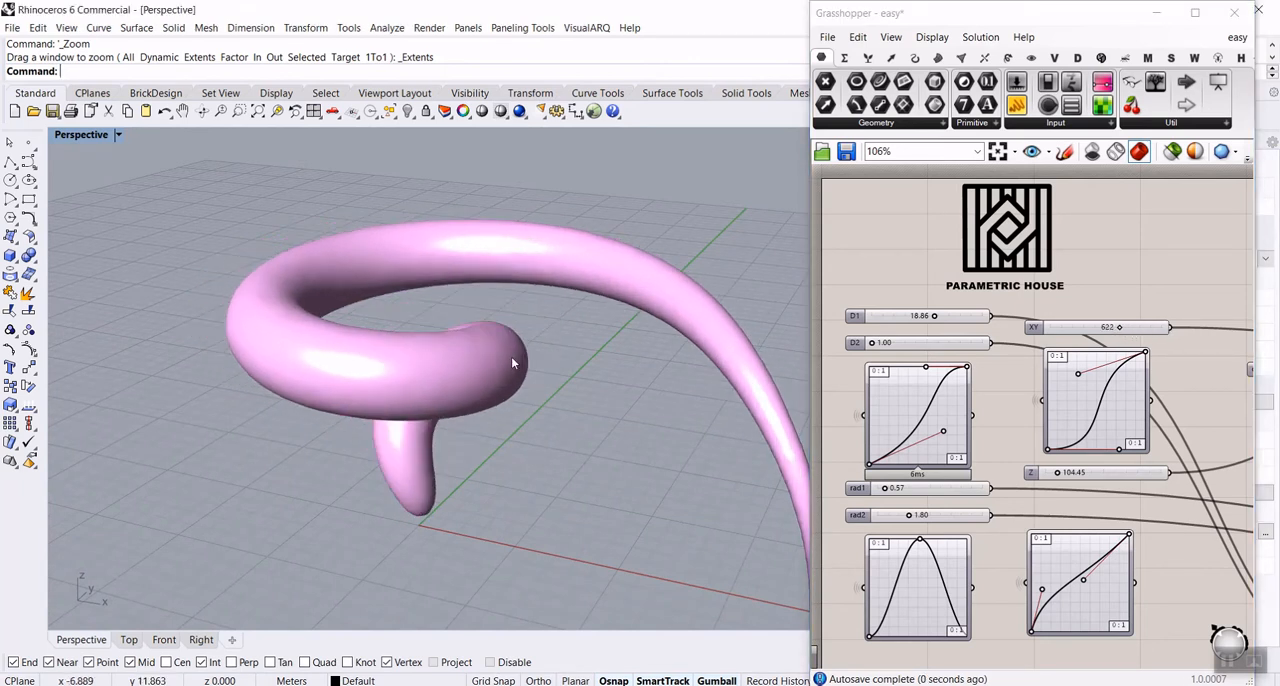
left_click_drag(512, 362, 464, 504)
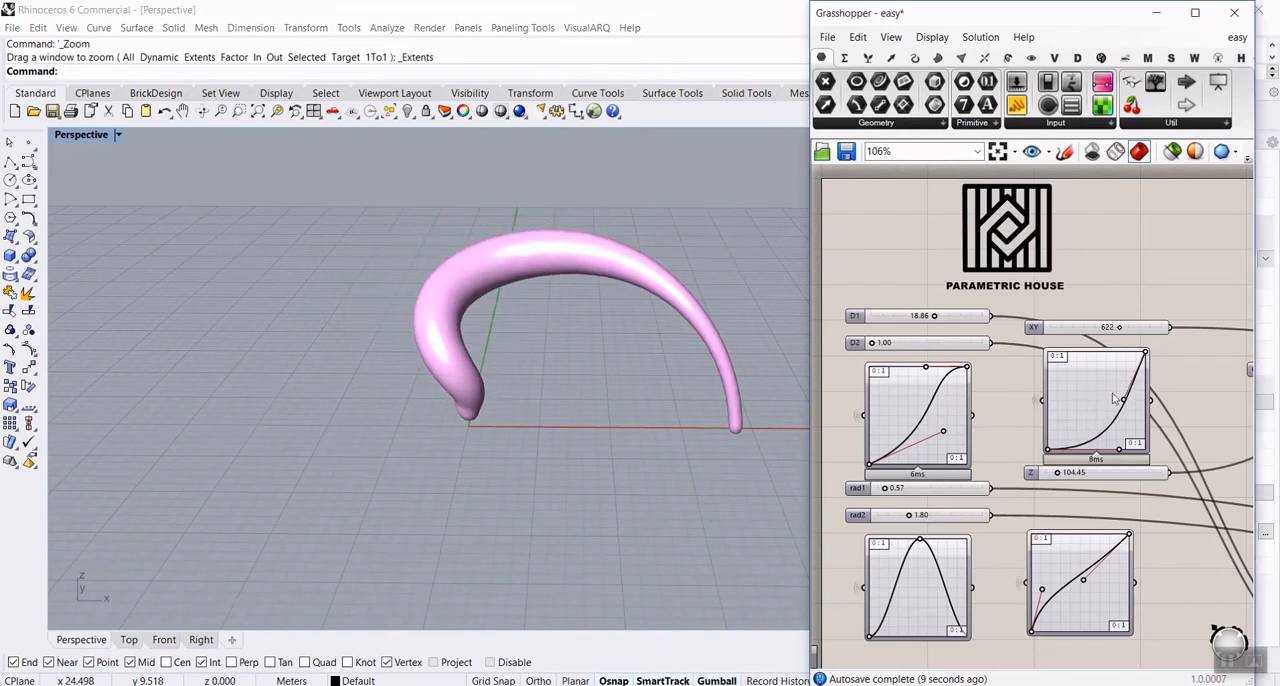
left_click_drag(1118, 402, 1084, 376)
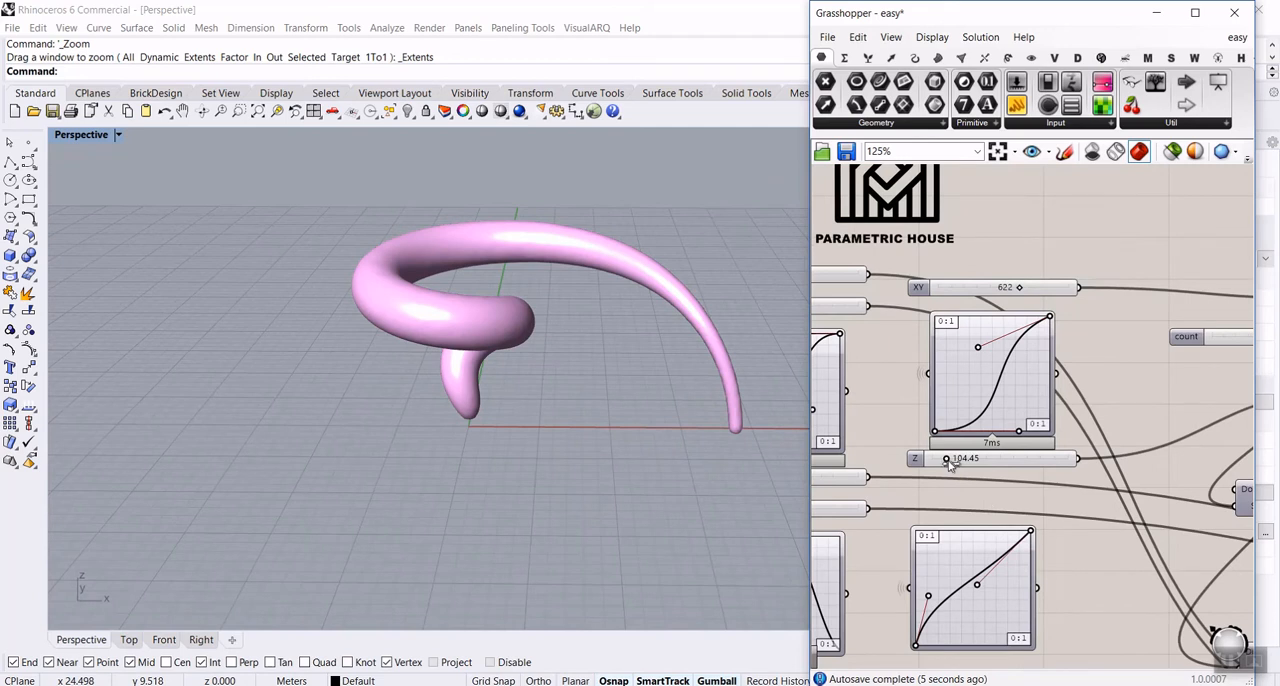
- Raise the Z slider to stretch the spiral vertically to about 261.35
left_click_drag(946, 458, 972, 458)
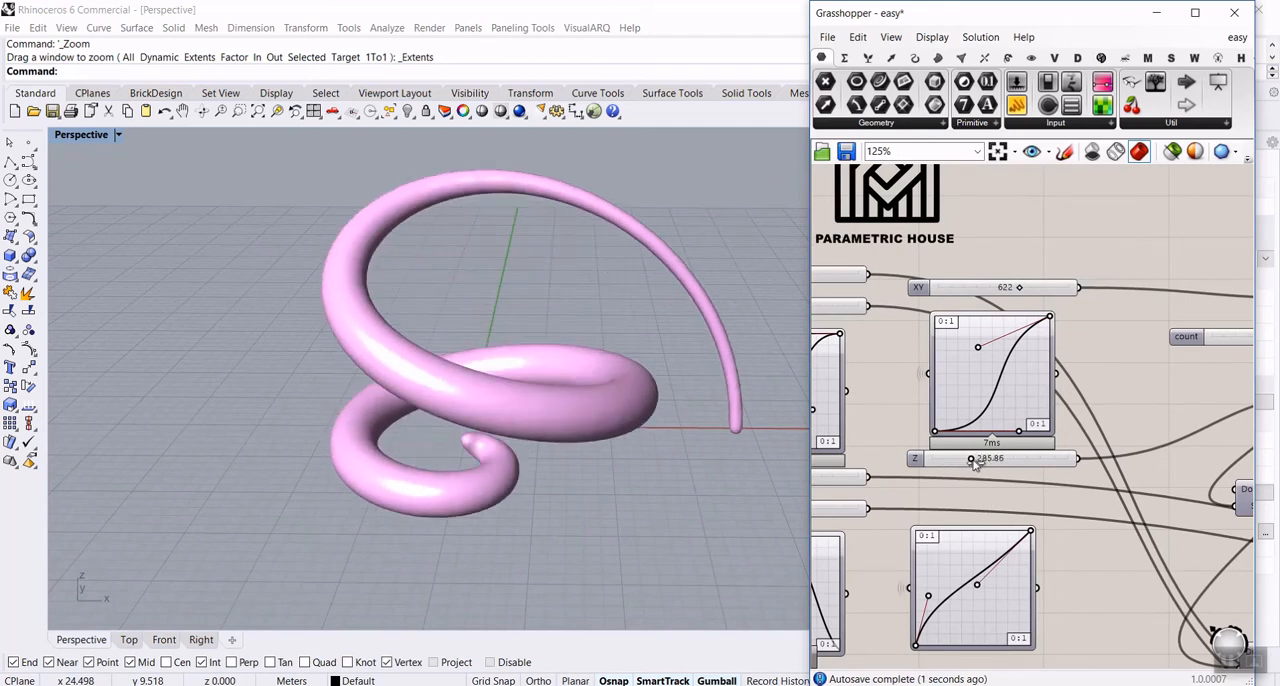
left_click_drag(972, 460, 960, 460)
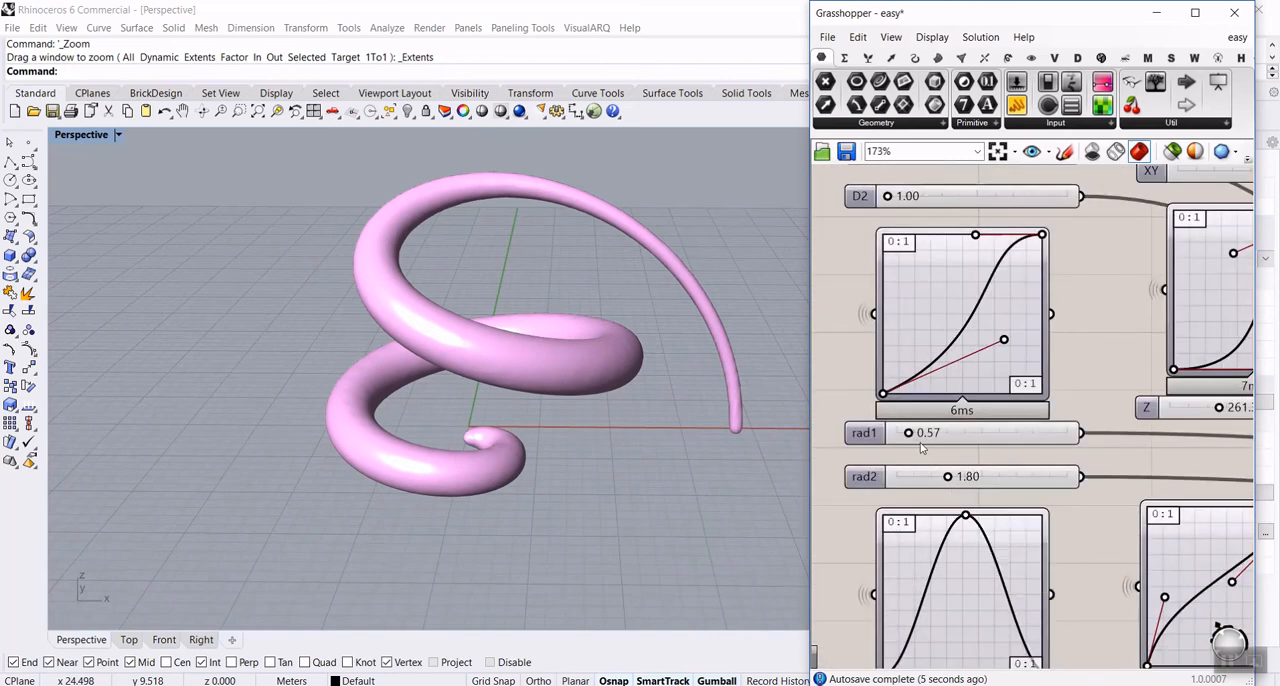
- Thicken the tube with rad1 raised from 0.57 to 1.72 and rad2 set to 1.77
left_click_drag(908, 432, 930, 432)
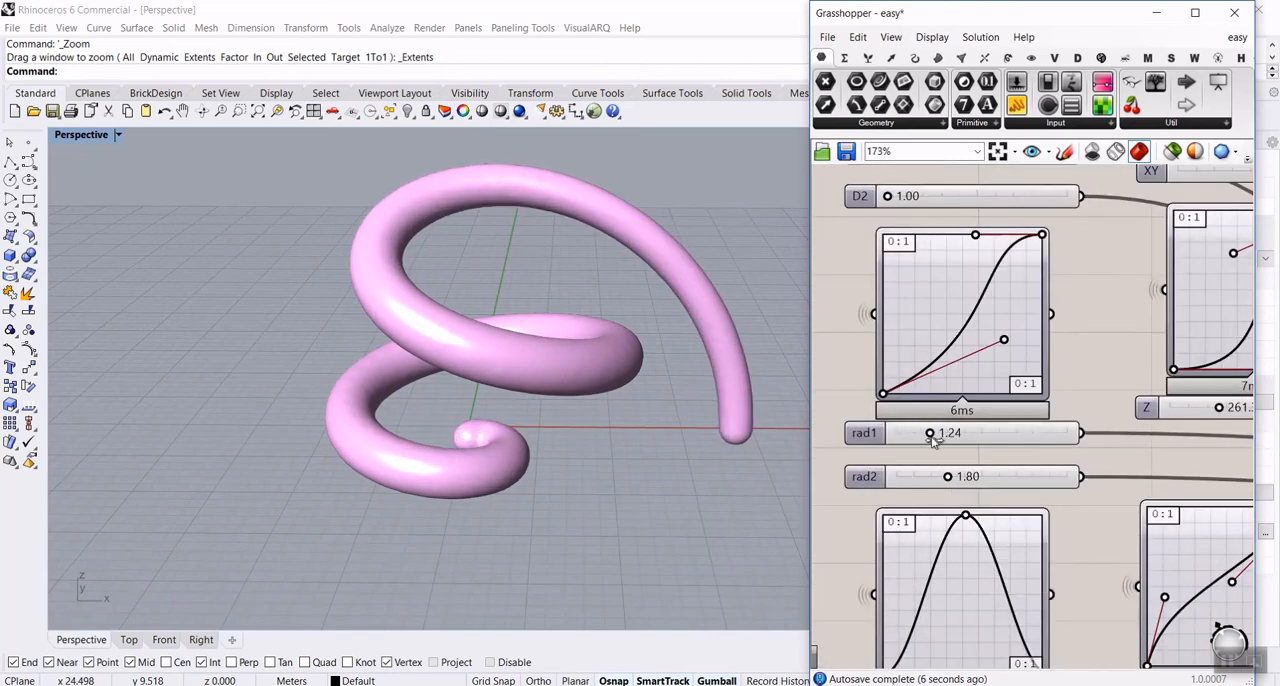
left_click_drag(930, 432, 944, 432)
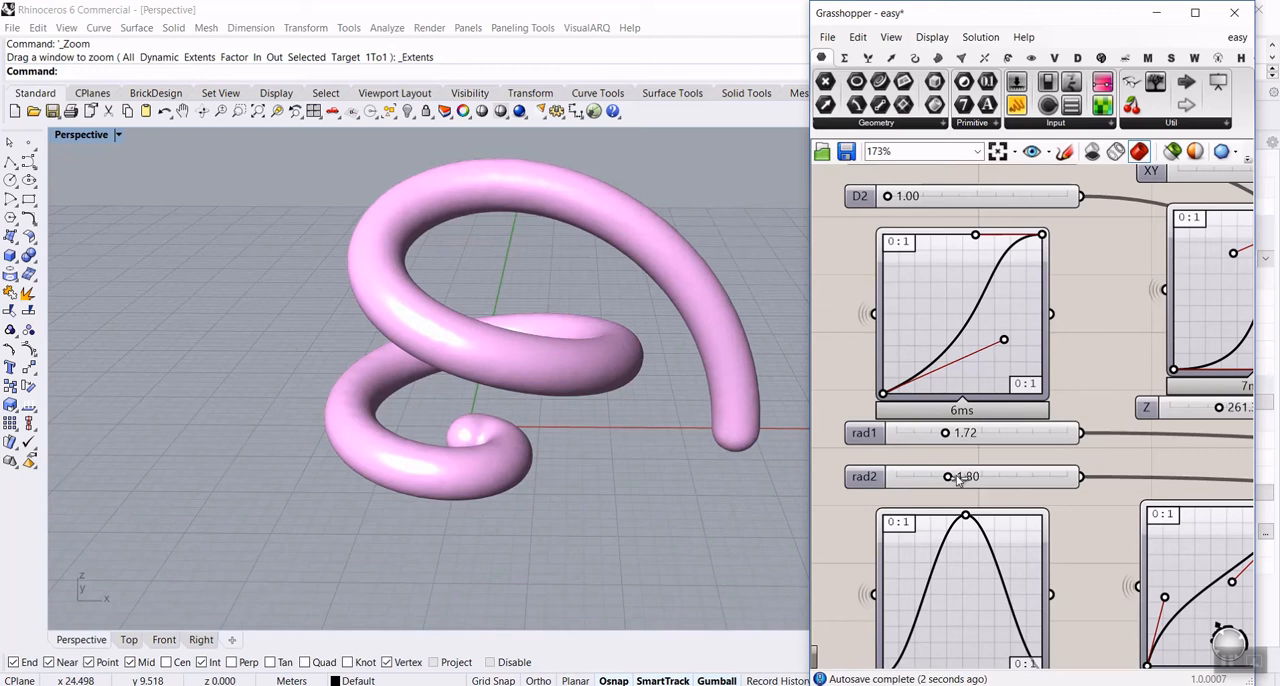
left_click_drag(948, 476, 964, 476)
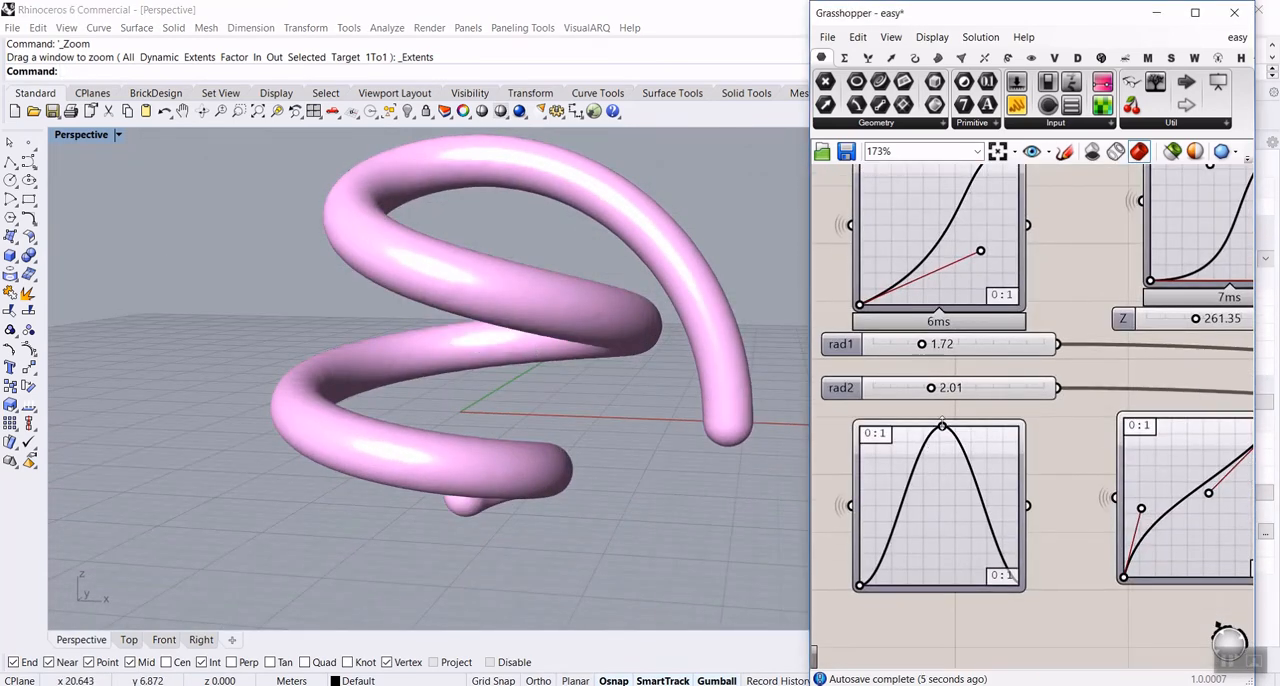
left_click_drag(940, 440, 922, 432)
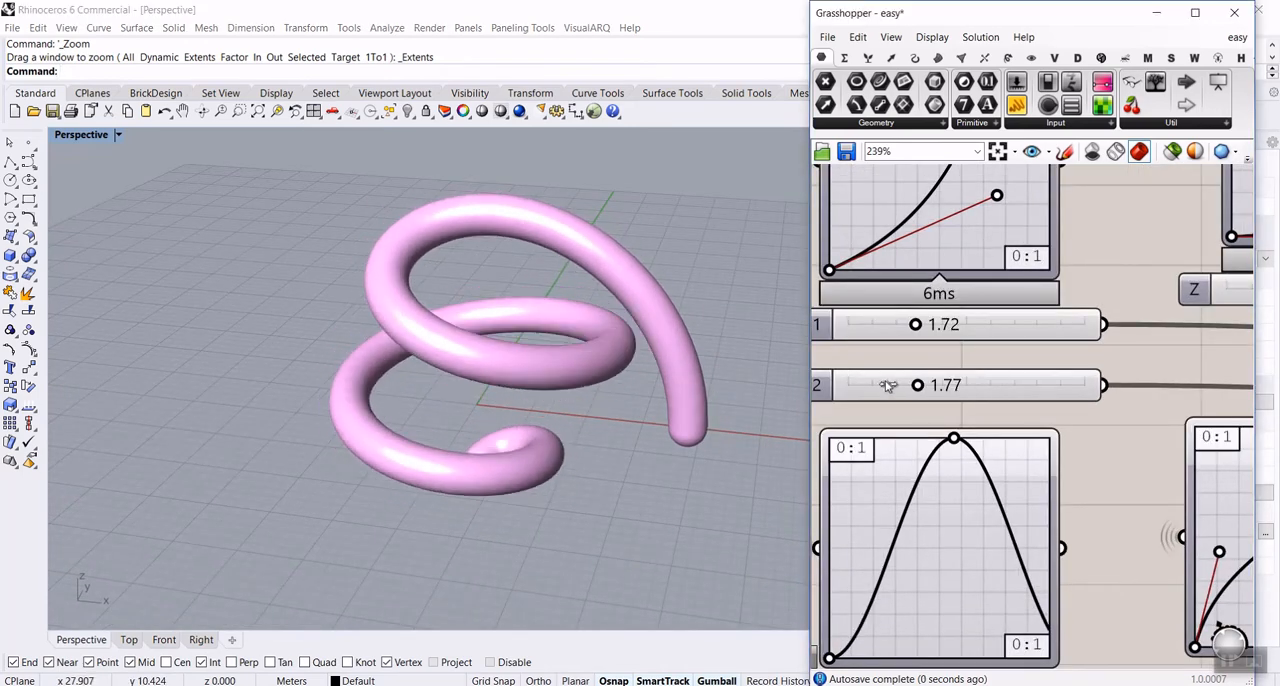
- Lower rad2 to 0.80 so the tube tapers thinner toward one end, then orbit to inspect it
left_click_drag(996, 384, 876, 384)
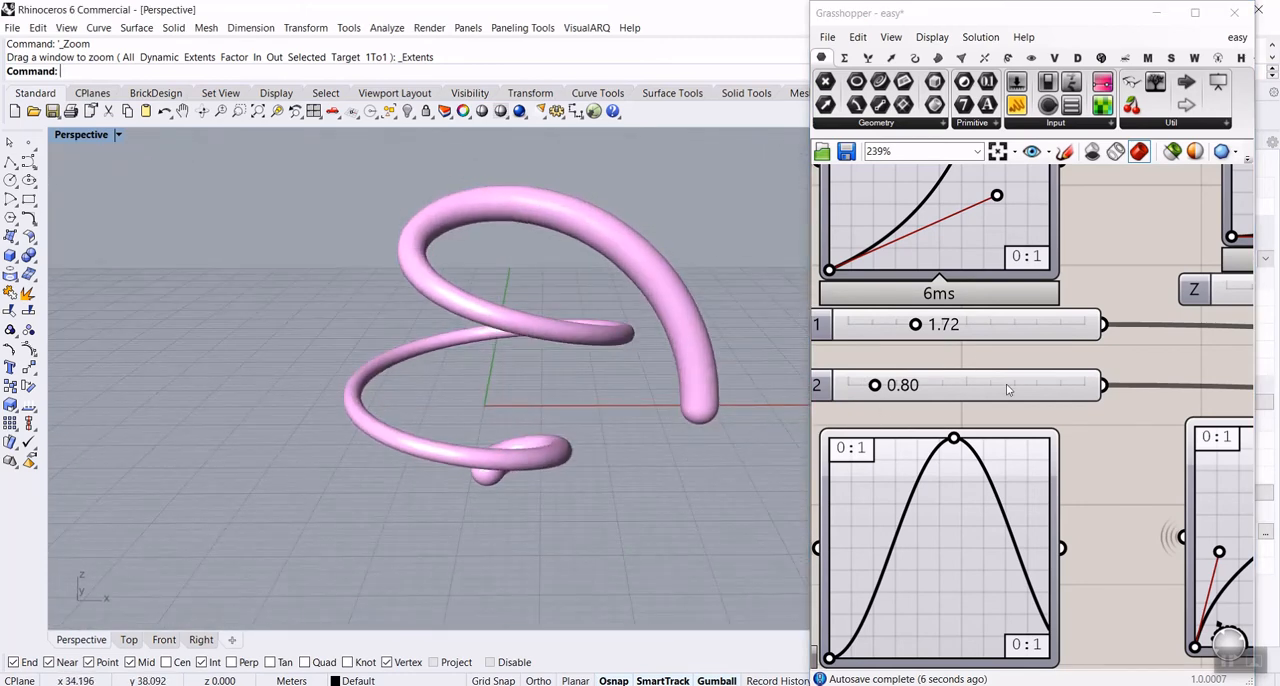
scroll("down", 3)
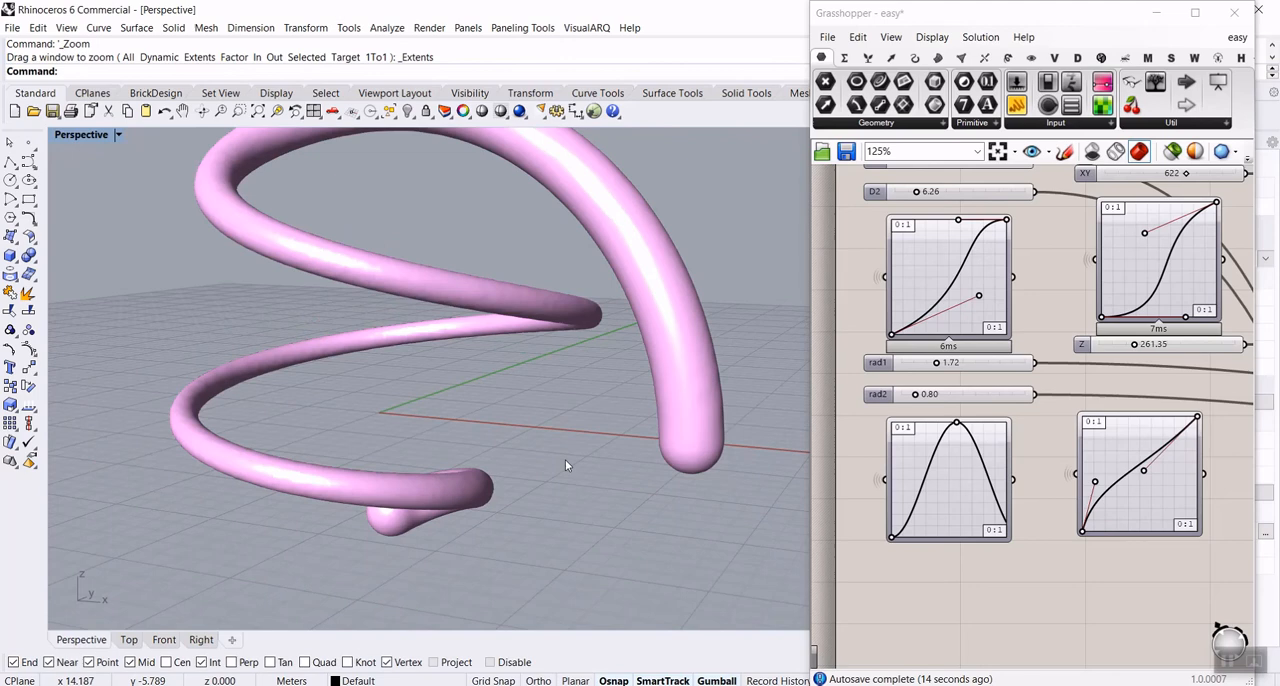
left_click_drag(568, 464, 592, 484)
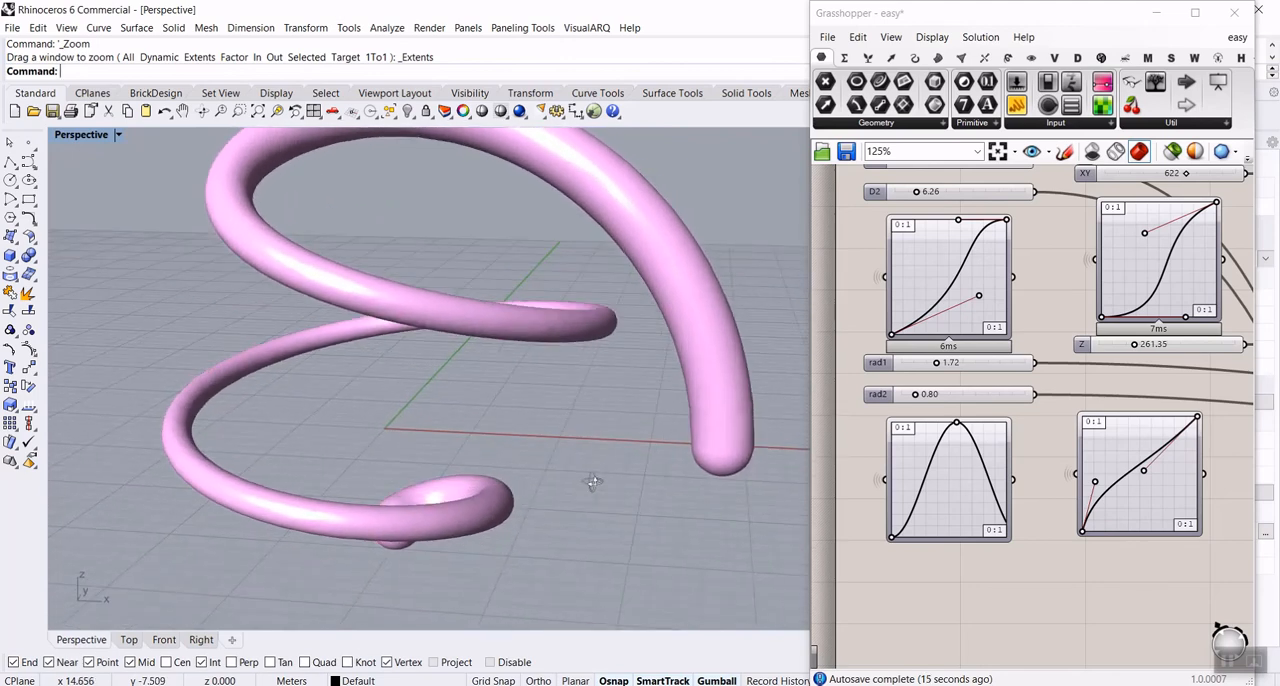